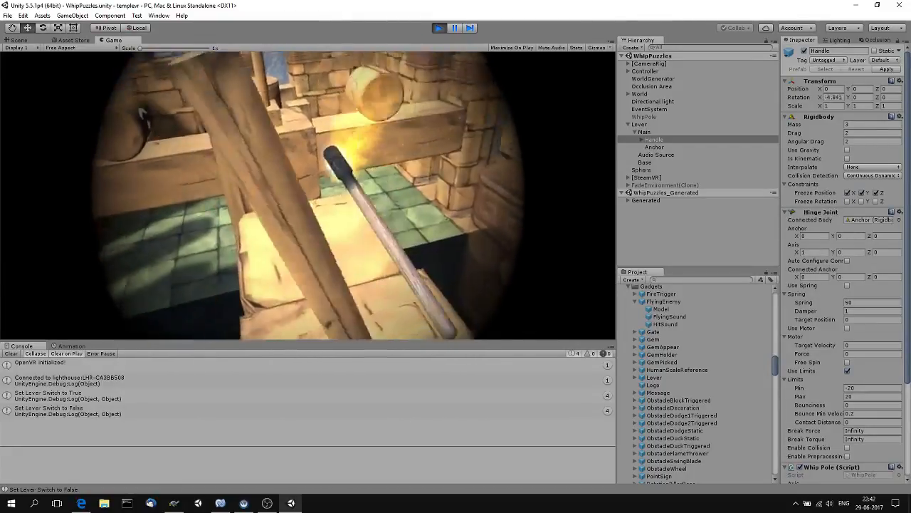
Stop the VR play test of the lever with the Handle selected
left_click(439, 28)
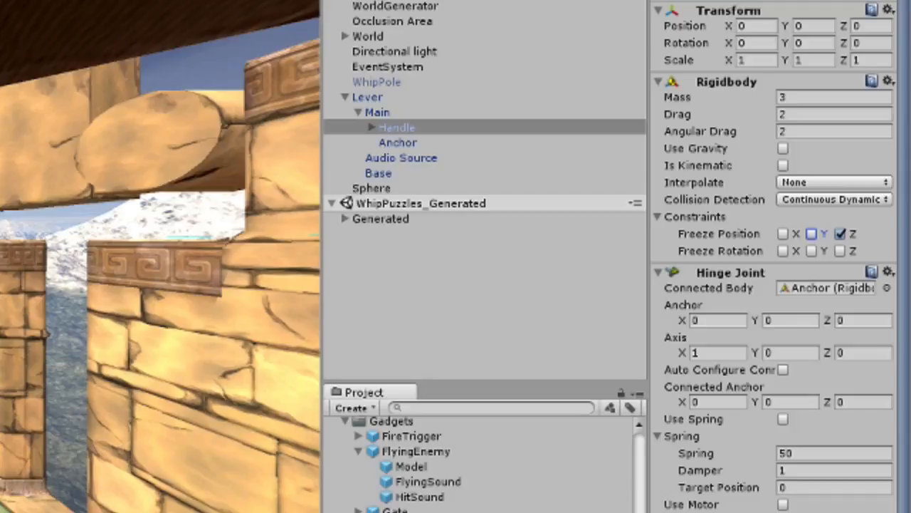
Uncheck Freeze Position Z on the Handle's Rigidbody constraints
left_click(840, 234)
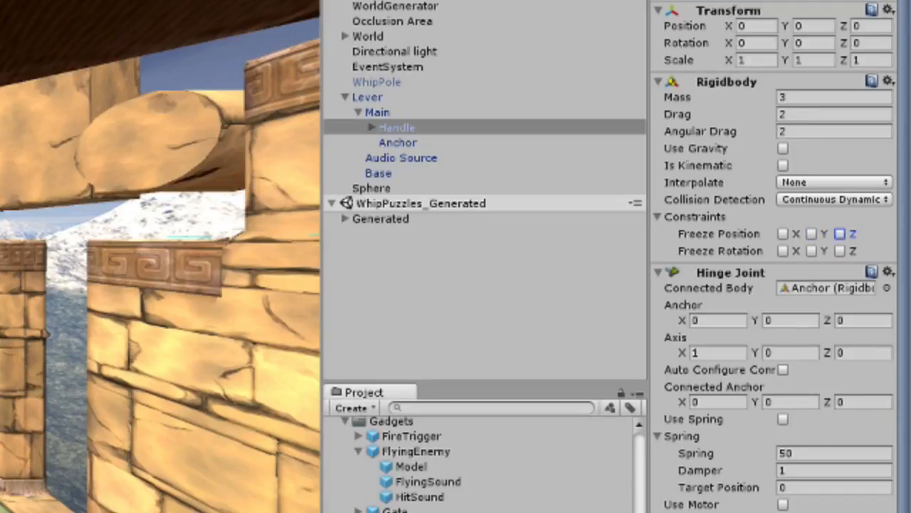